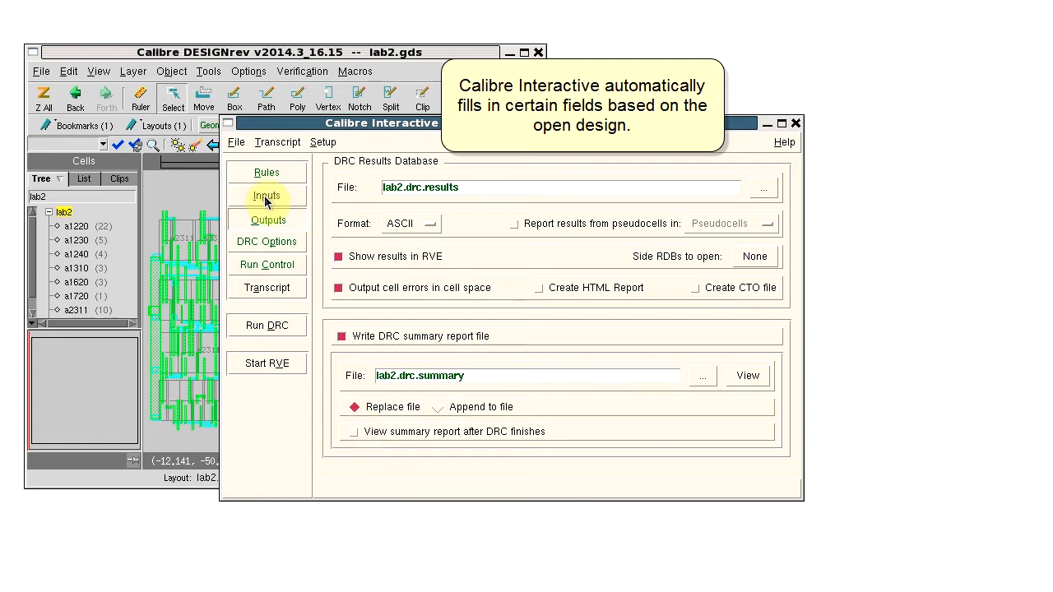
# Review the Inputs and Outputs settings and inspect the output file name templates in Preferences.
pyautogui.click(267, 198)
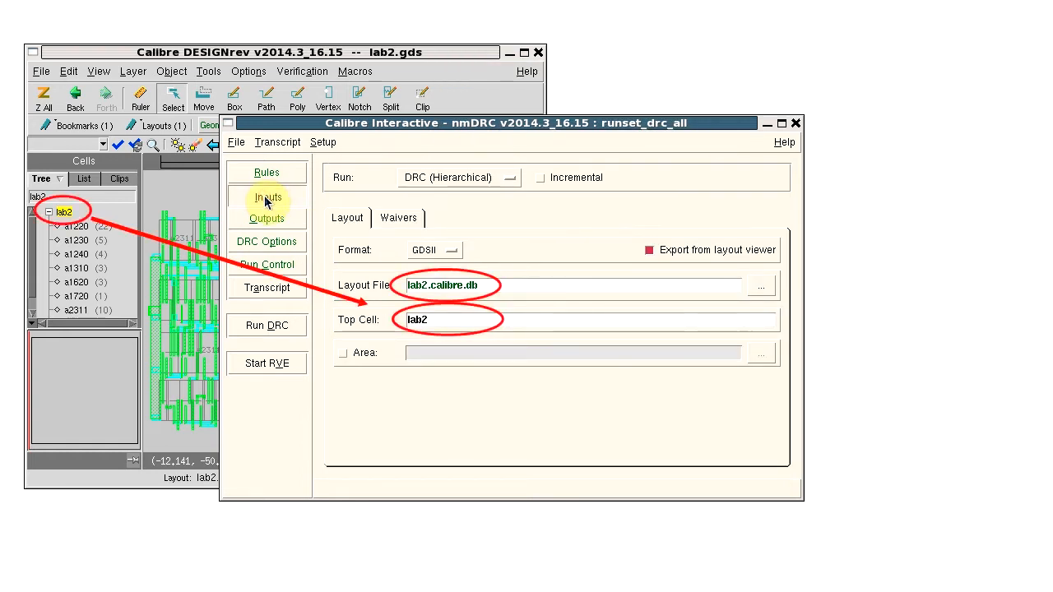
pyautogui.click(266, 221)
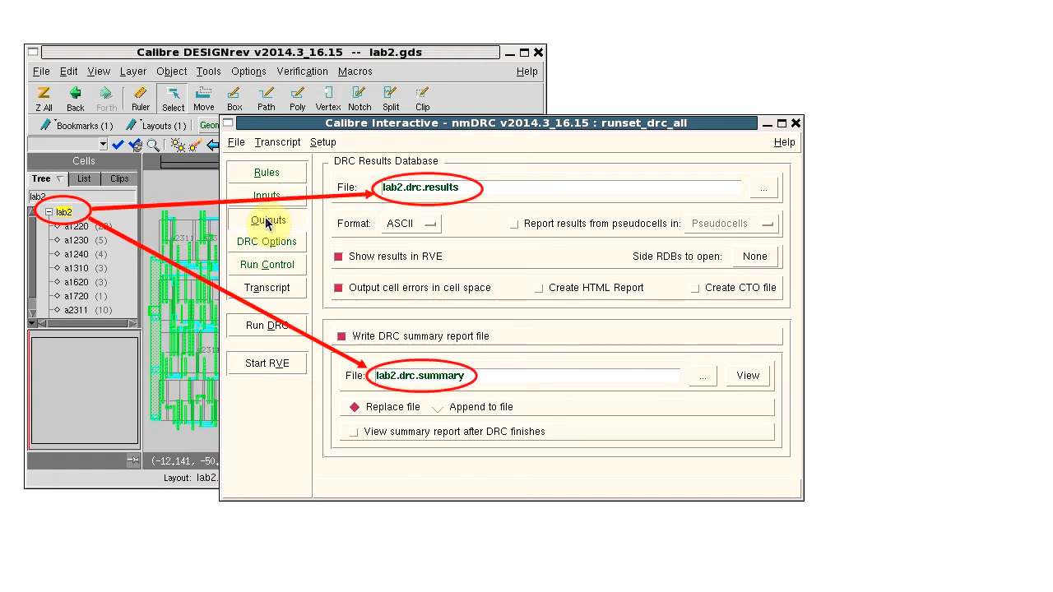
pyautogui.click(323, 142)
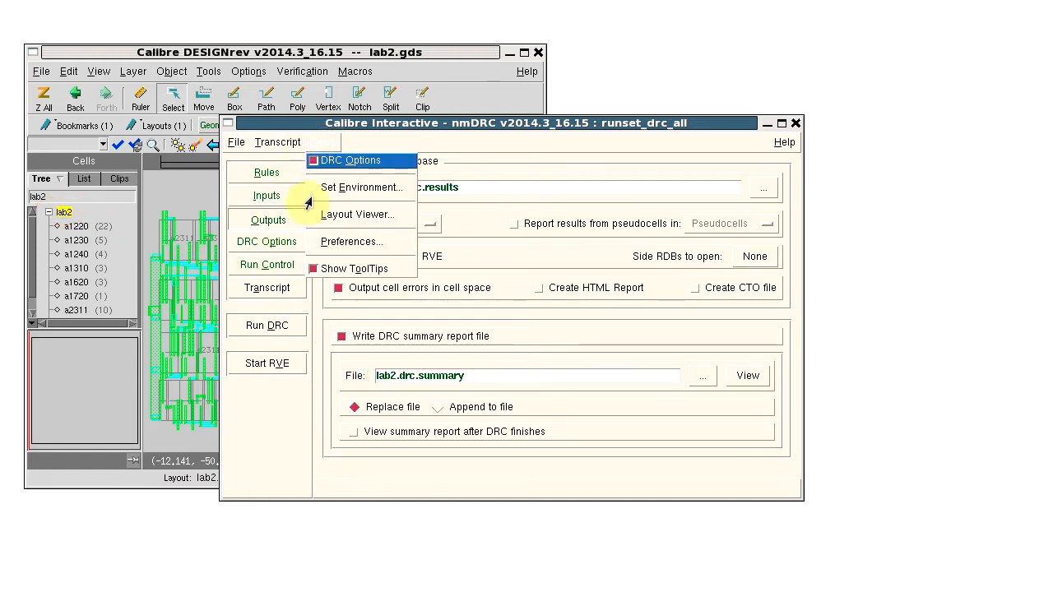
pyautogui.click(352, 240)
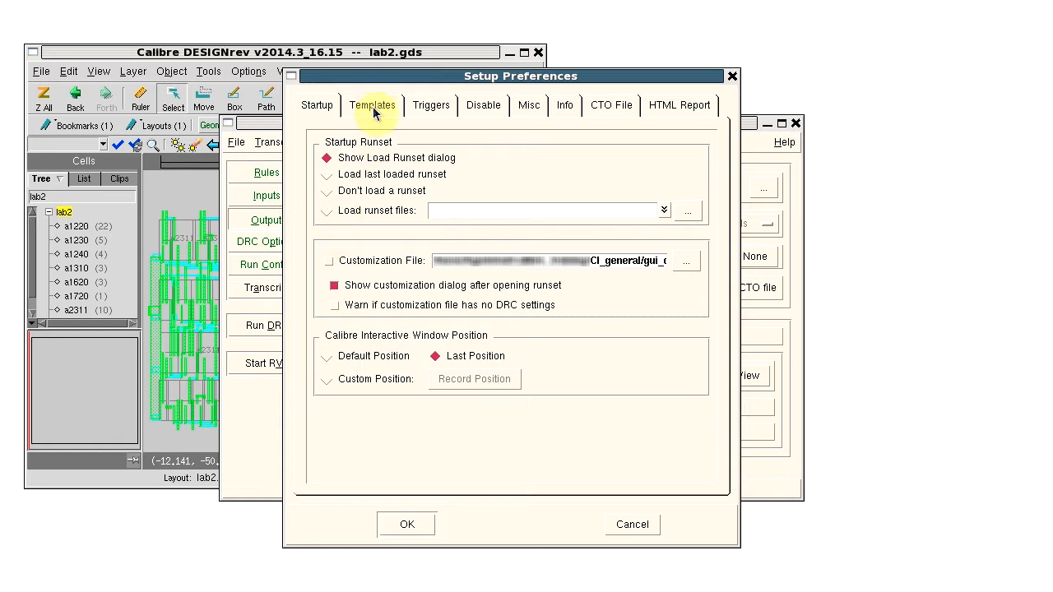
pyautogui.click(372, 105)
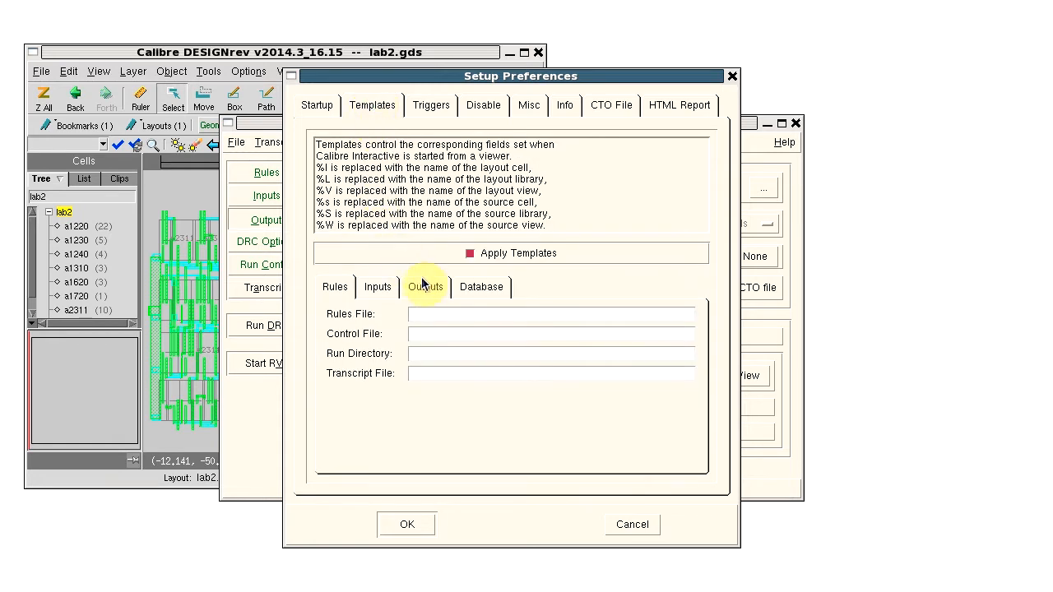
pyautogui.click(424, 286)
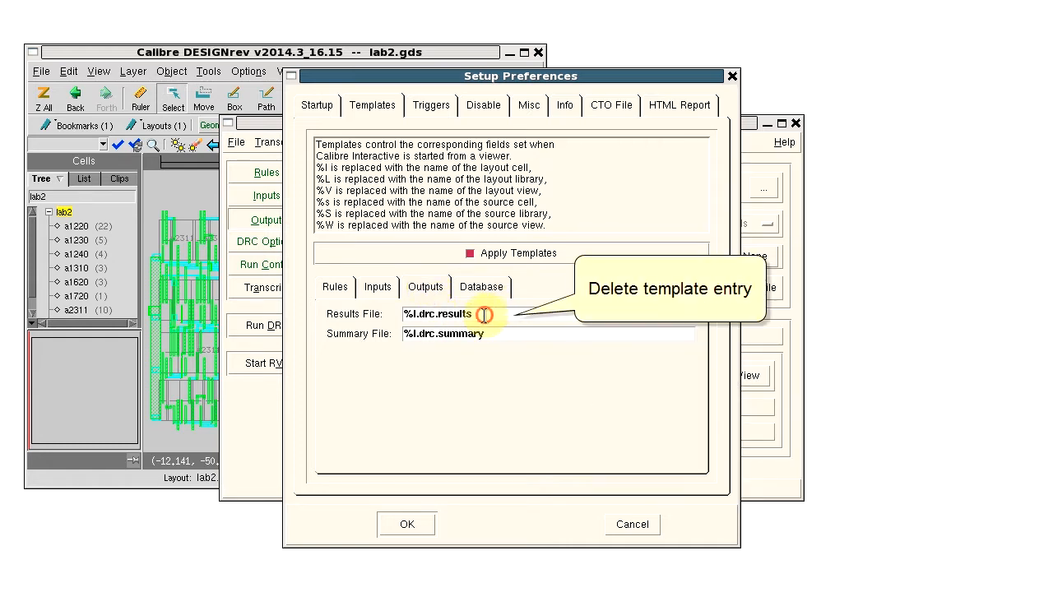
pyautogui.tripleClick(436, 312)
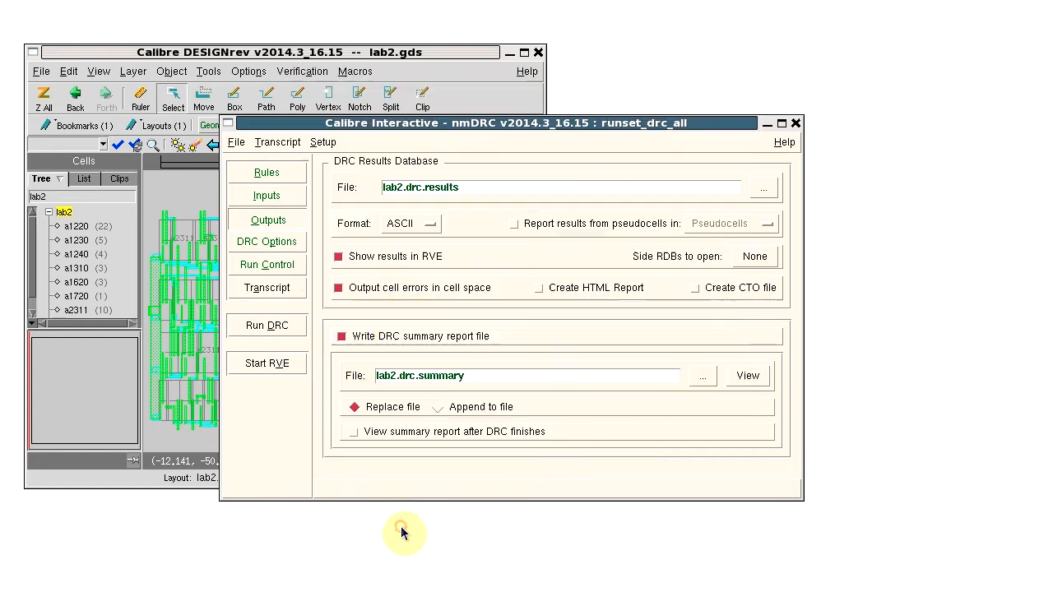
# Rename the results output to all.drc.results and save the runset under a new path.
pyautogui.tripleClick(562, 188)
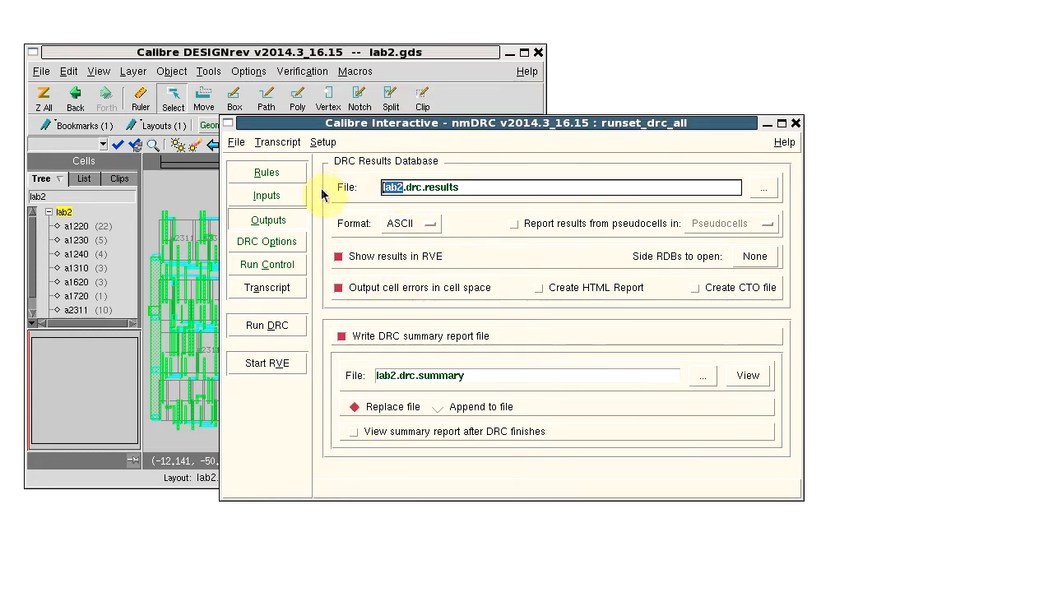
pyautogui.write('all.drc.results')
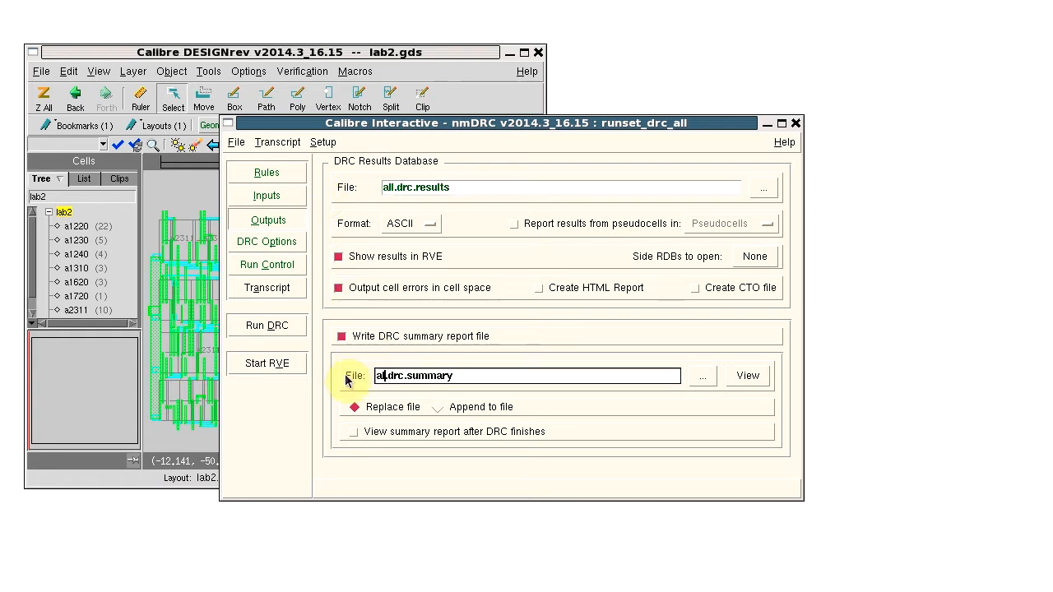
pyautogui.click(235, 141)
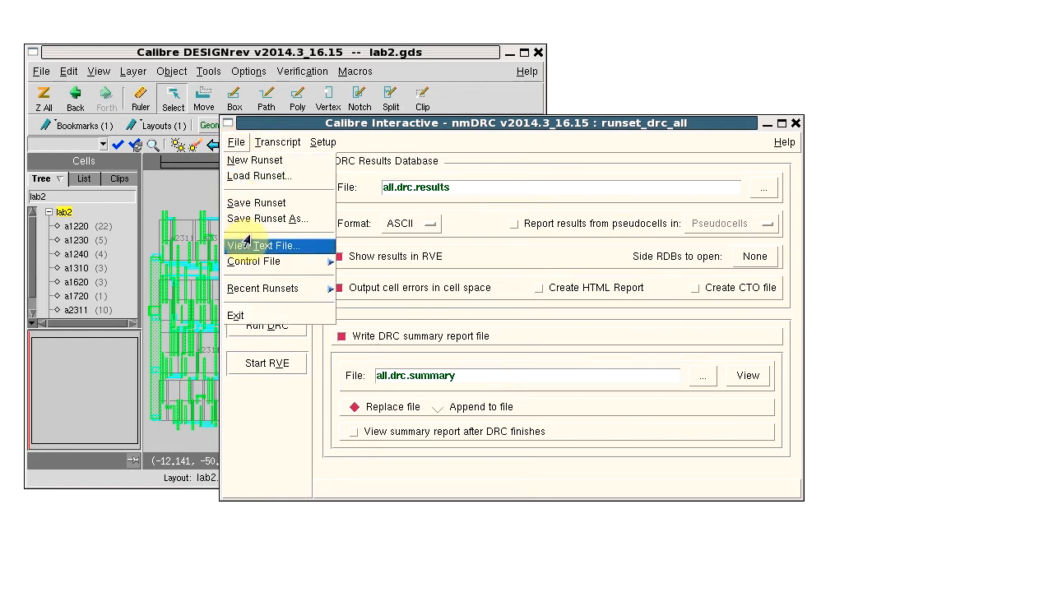
pyautogui.click(267, 217)
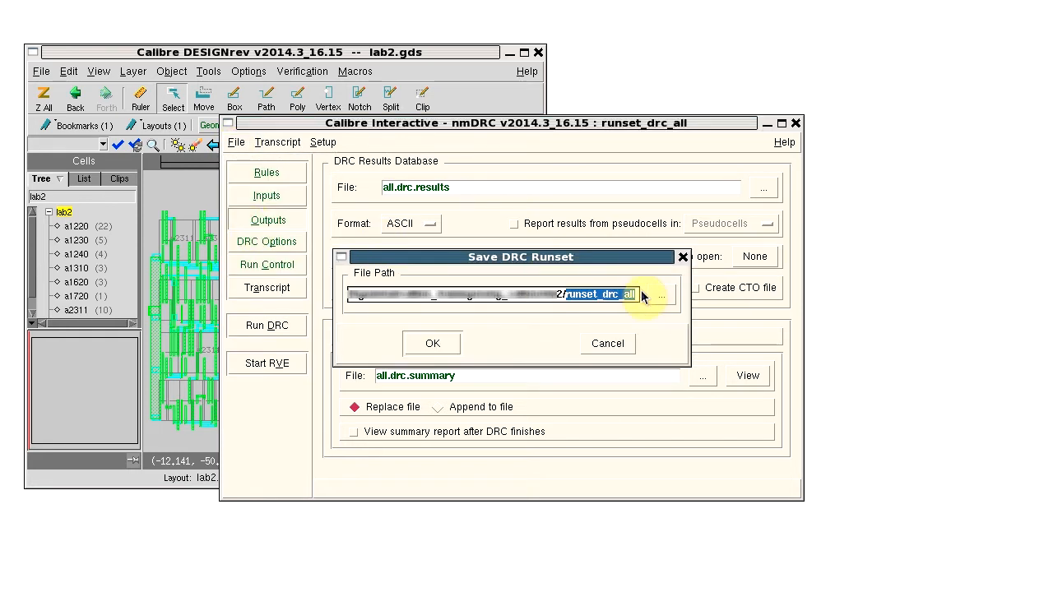
pyautogui.click(431, 344)
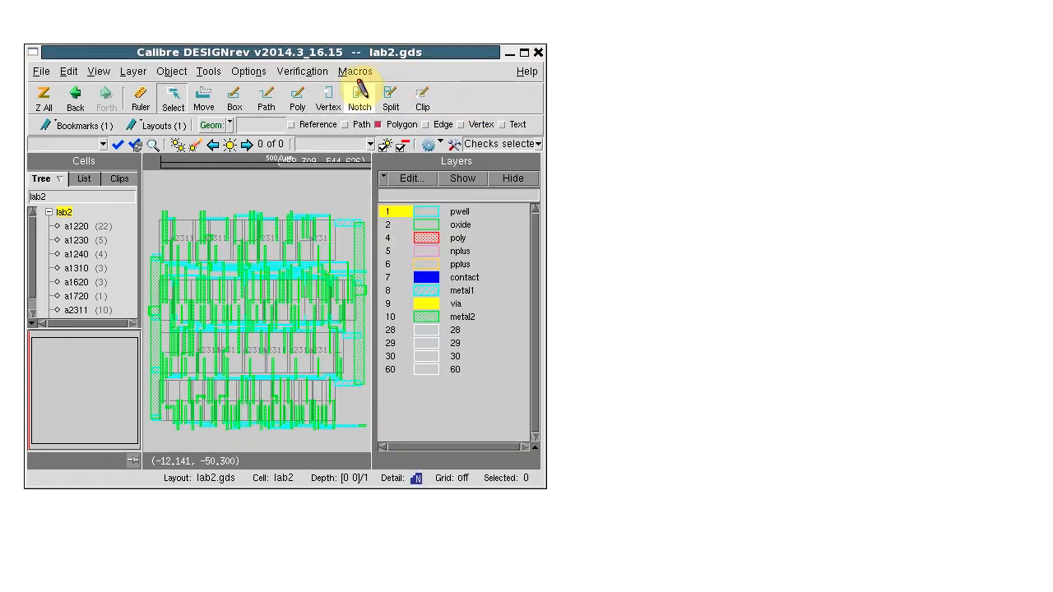
# Launch interactive DRC on cell a1220 with the saved runset and check the auto-named outputs.
pyautogui.doubleClick(76, 225)
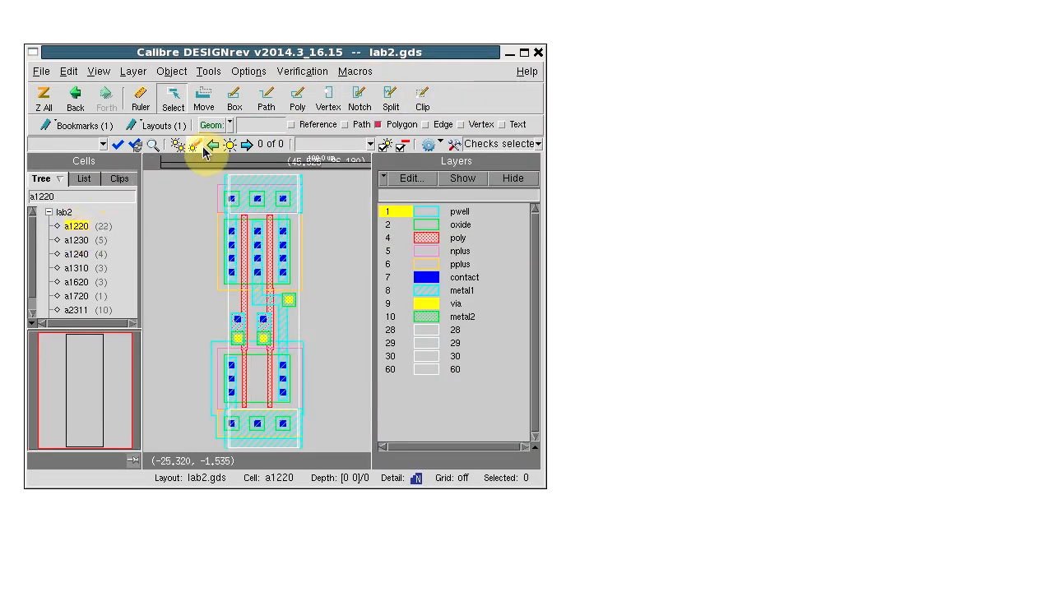
pyautogui.click(302, 70)
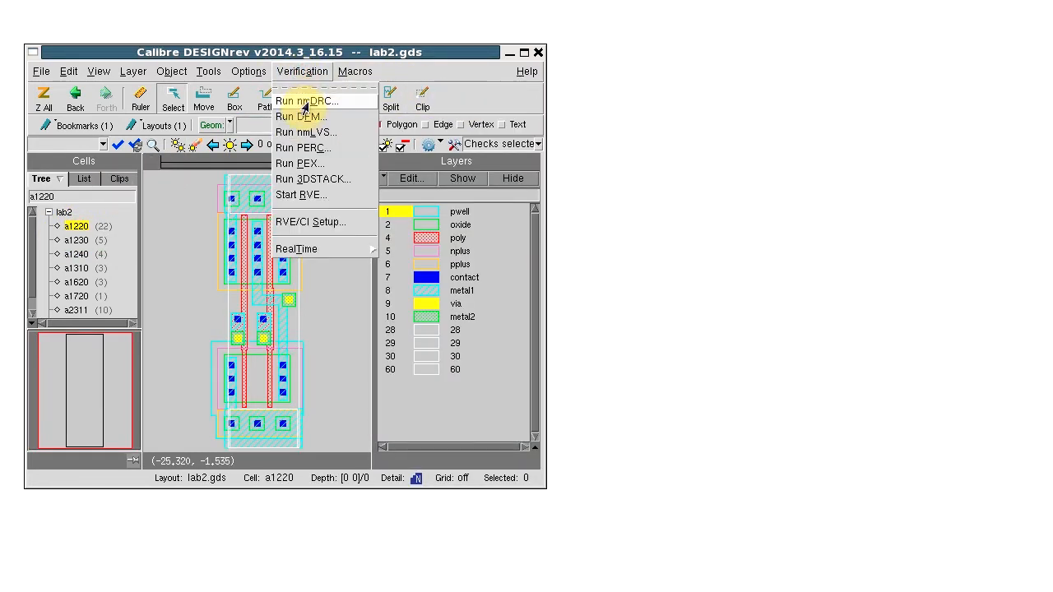
pyautogui.click(303, 101)
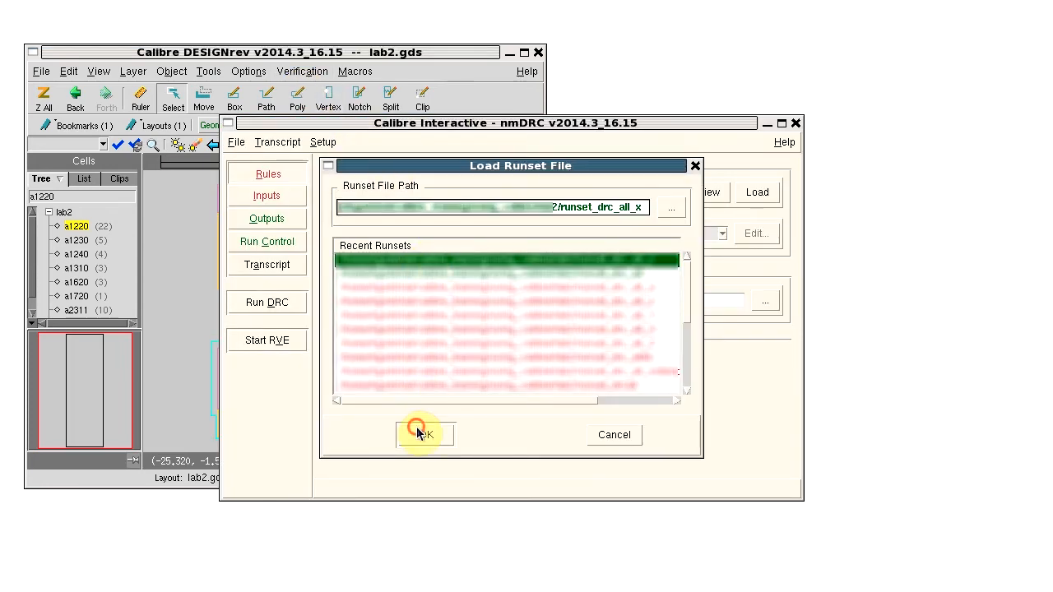
pyautogui.click(425, 434)
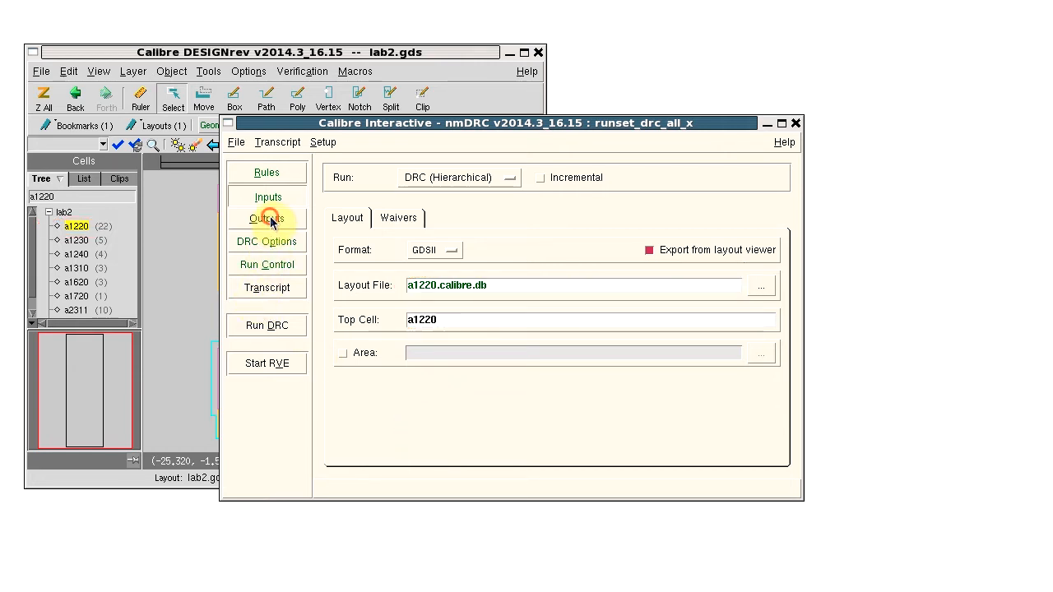
pyautogui.click(267, 217)
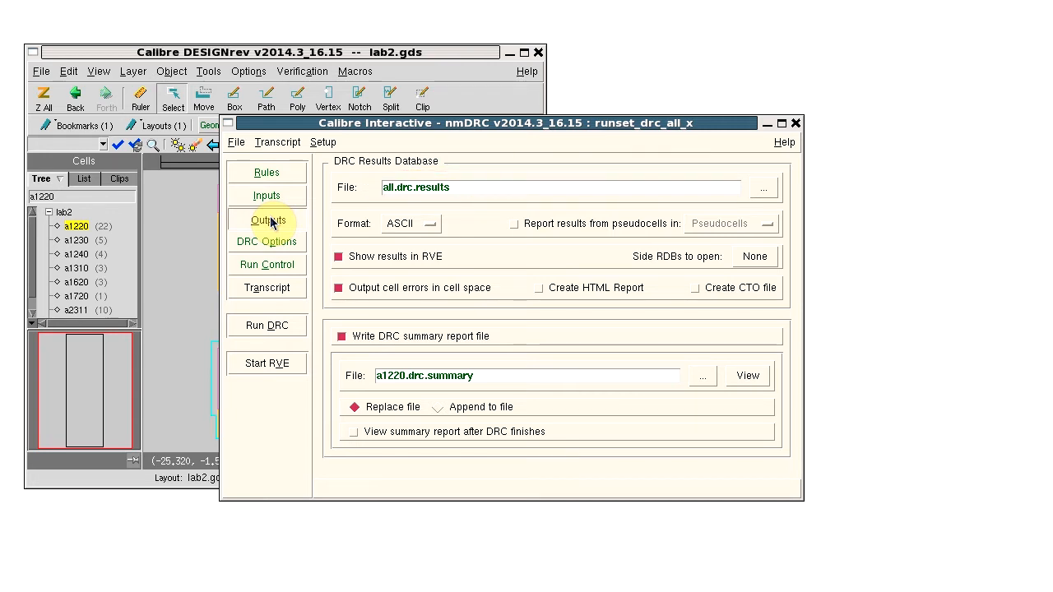
pyautogui.click(322, 142)
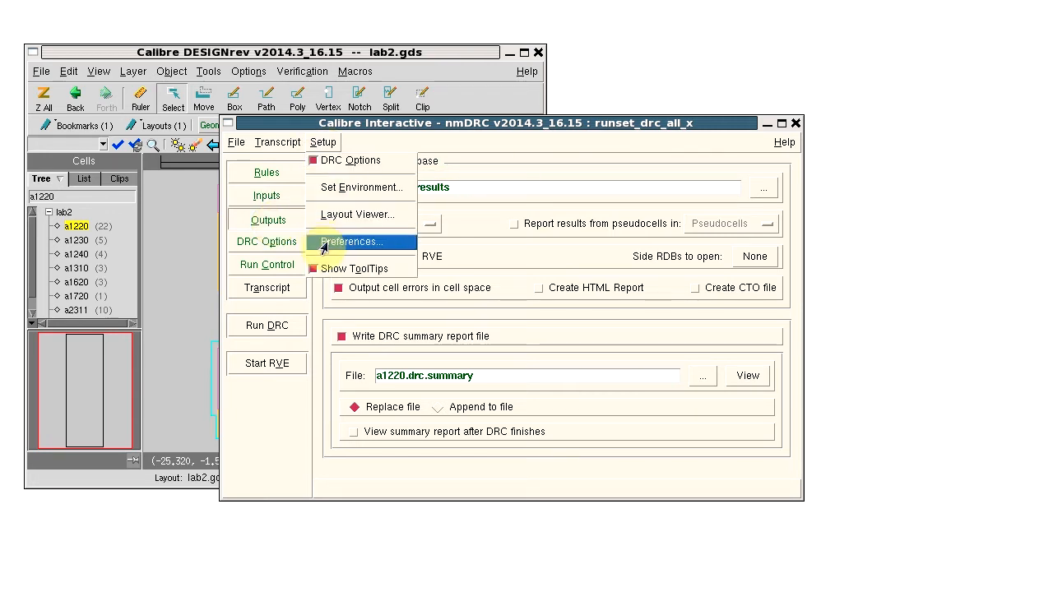
# Turn off Apply Templates in the interactive preferences so file names are no longer auto-filled.
pyautogui.click(352, 240)
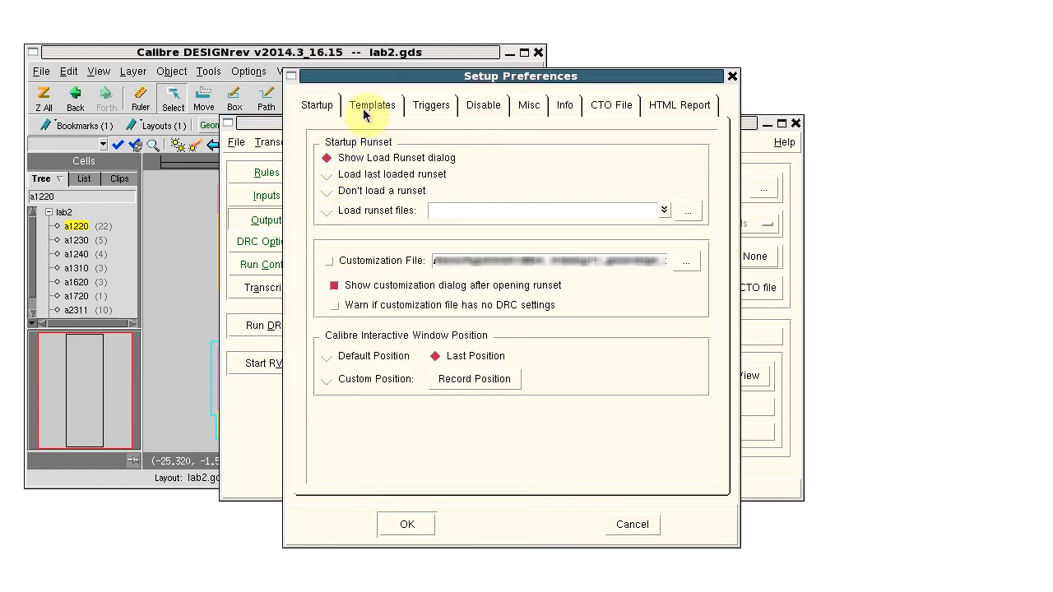
pyautogui.click(372, 105)
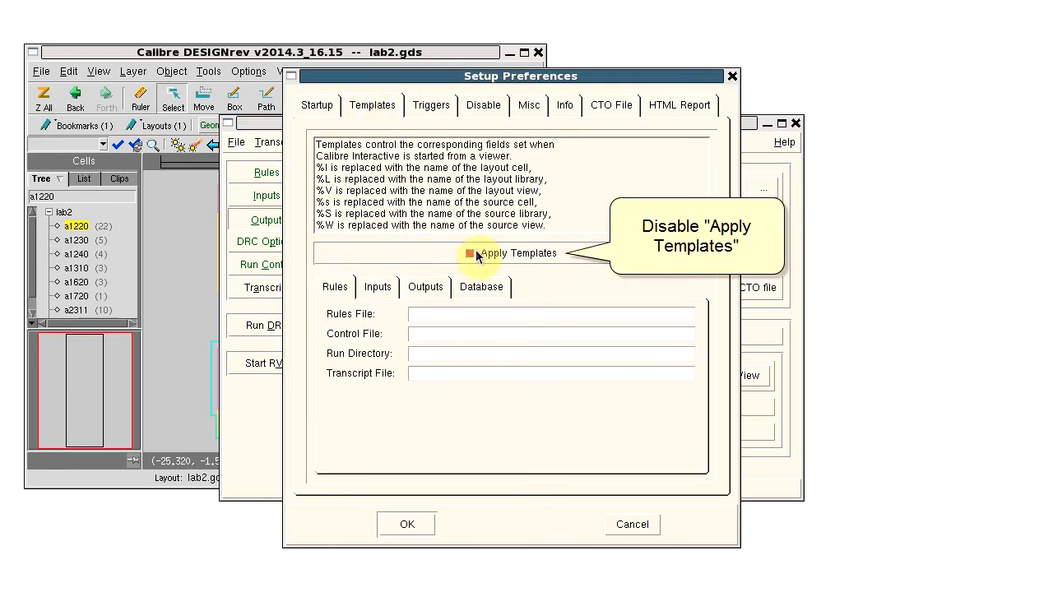
pyautogui.click(471, 253)
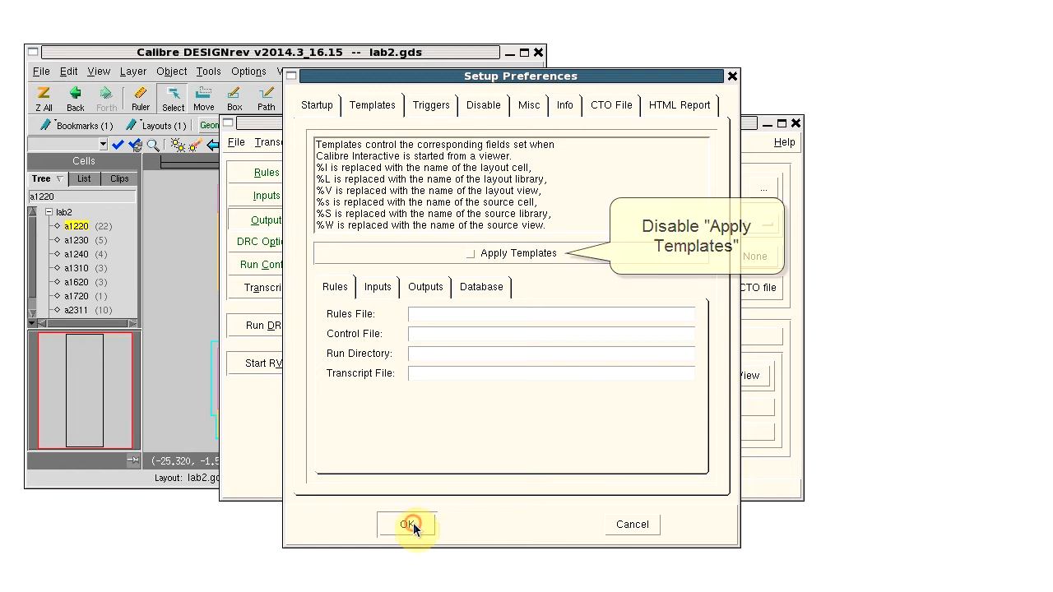
pyautogui.click(405, 524)
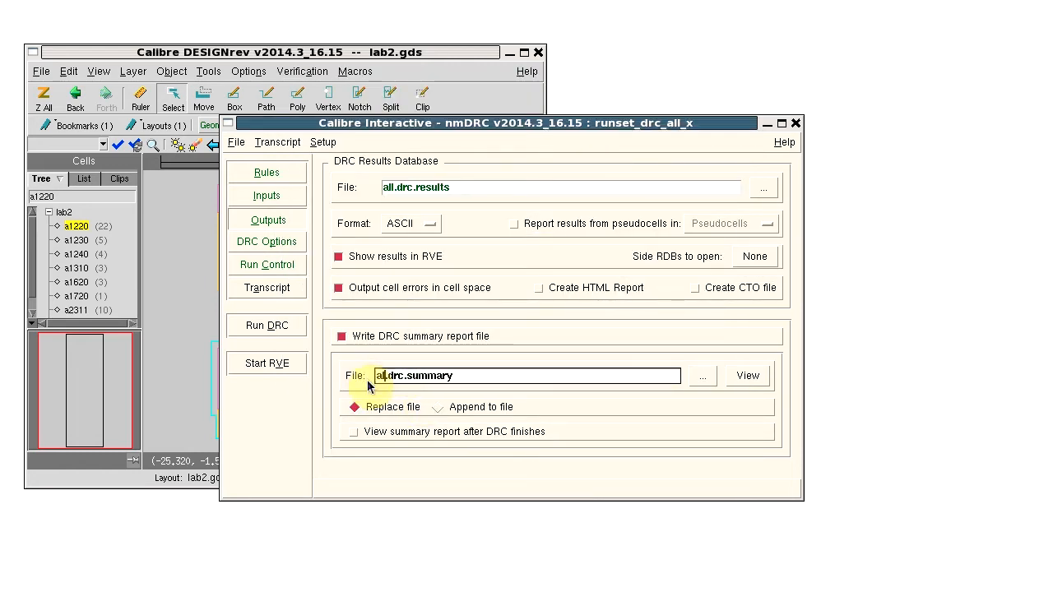
# Save the runset as runset_drc_all_Y and close the interactive DRC window.
pyautogui.click(236, 142)
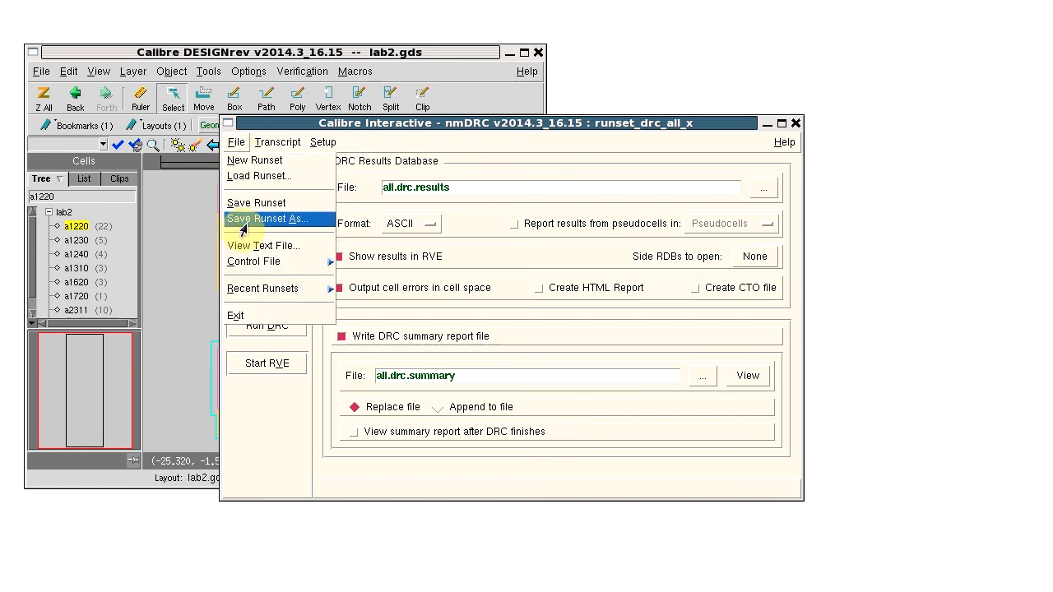
pyautogui.click(265, 217)
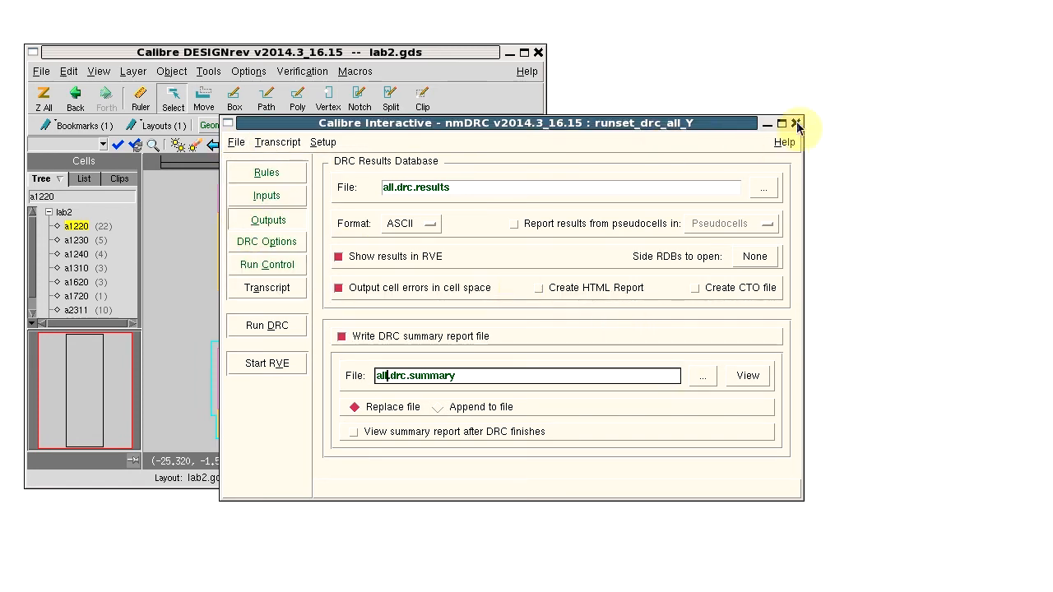
pyautogui.click(796, 123)
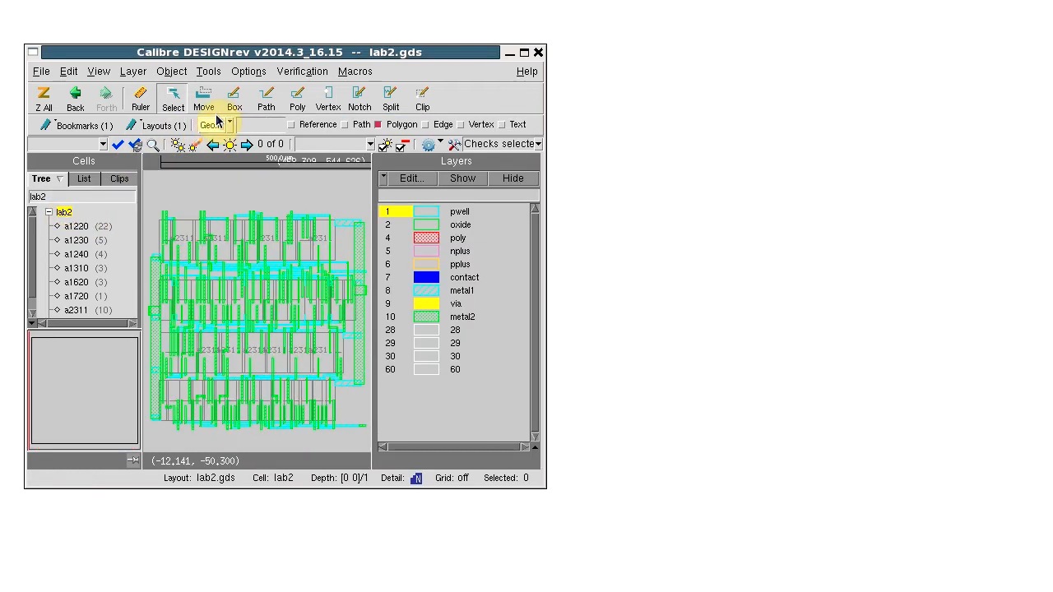
# Relaunch interactive DRC with runset_drc_all_Y and confirm outputs keep all.drc.results and all.drc.summary.
pyautogui.click(303, 71)
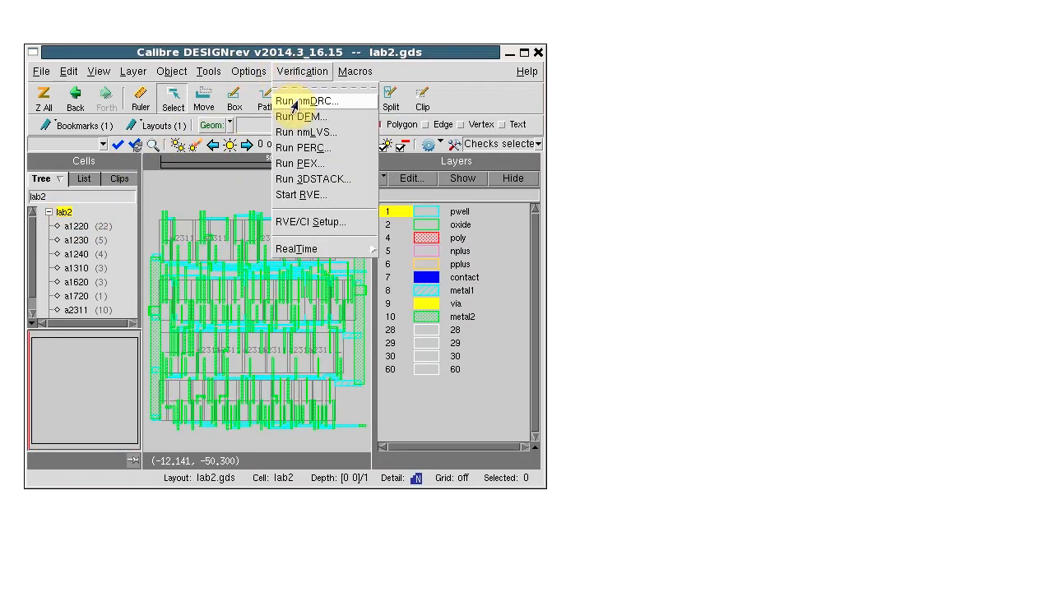
pyautogui.click(306, 100)
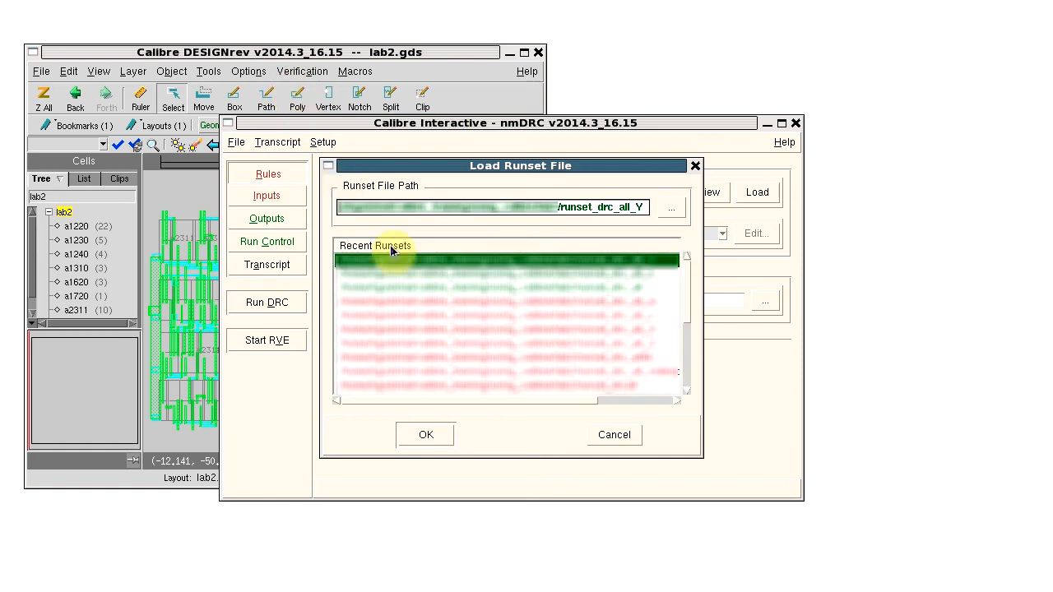
pyautogui.click(425, 435)
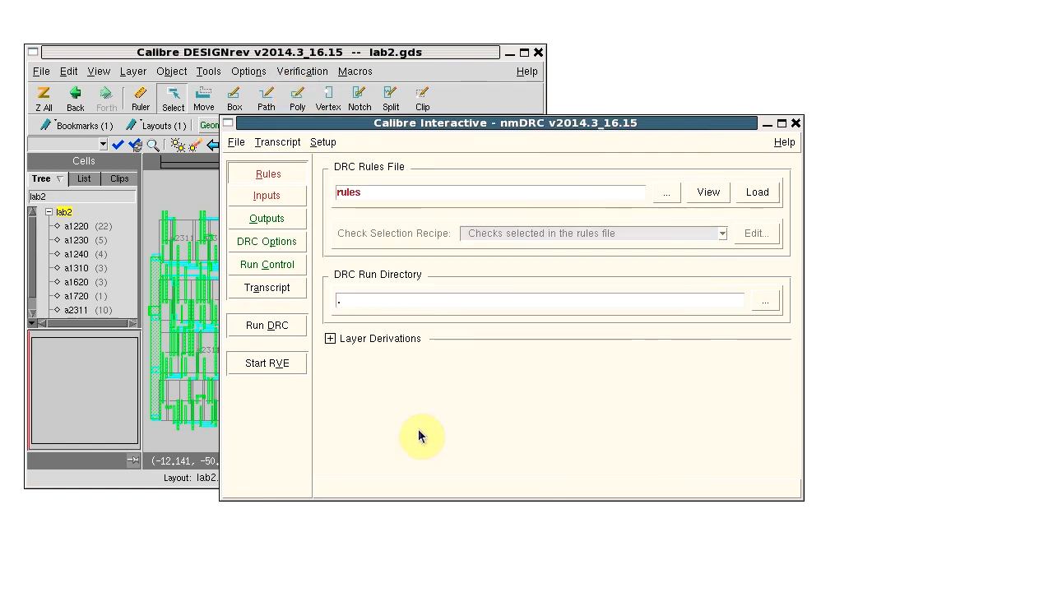
pyautogui.click(268, 197)
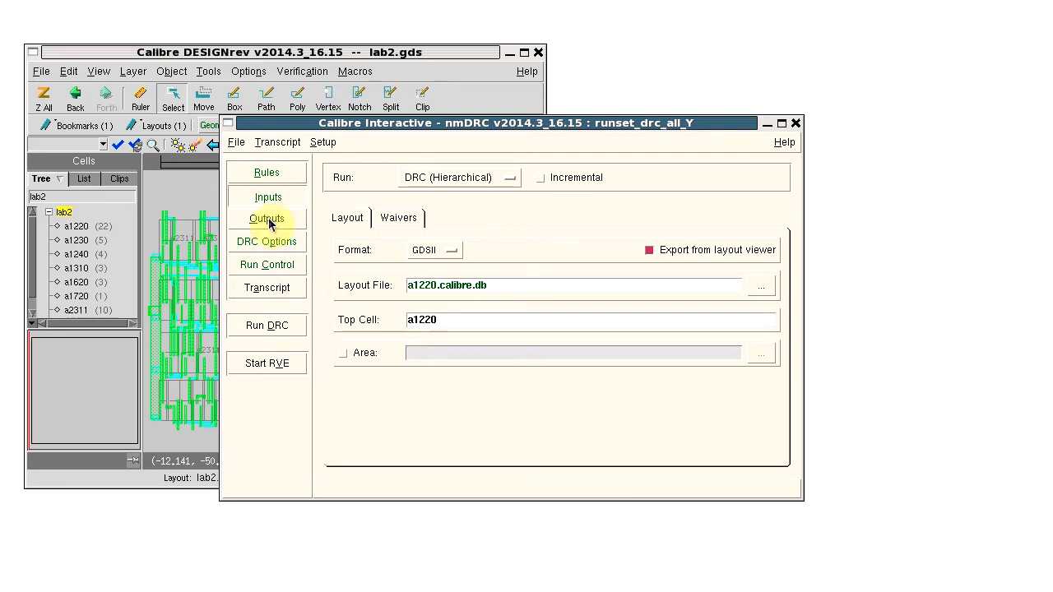
pyautogui.click(266, 220)
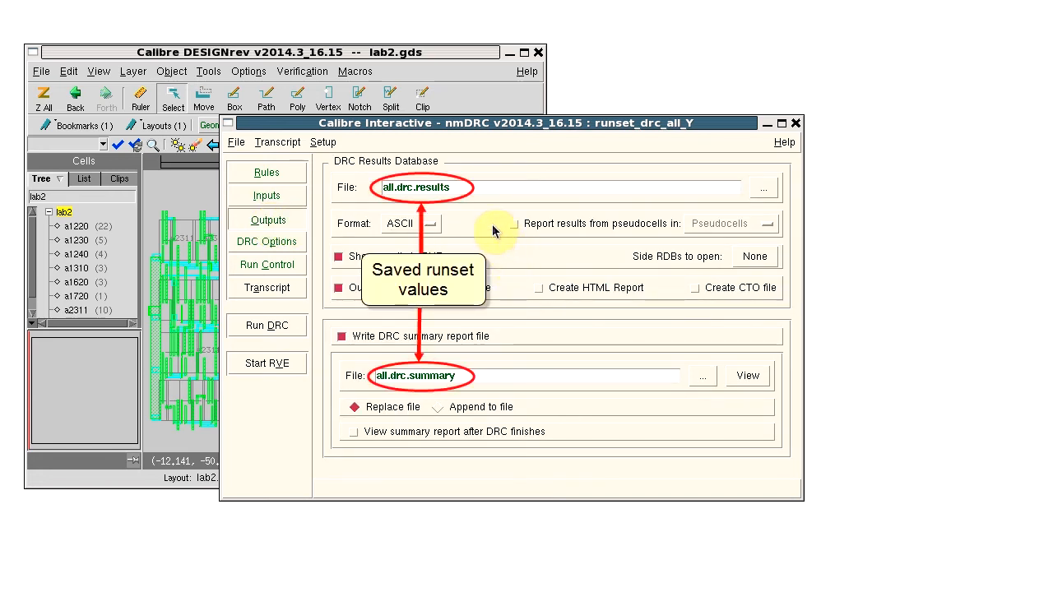